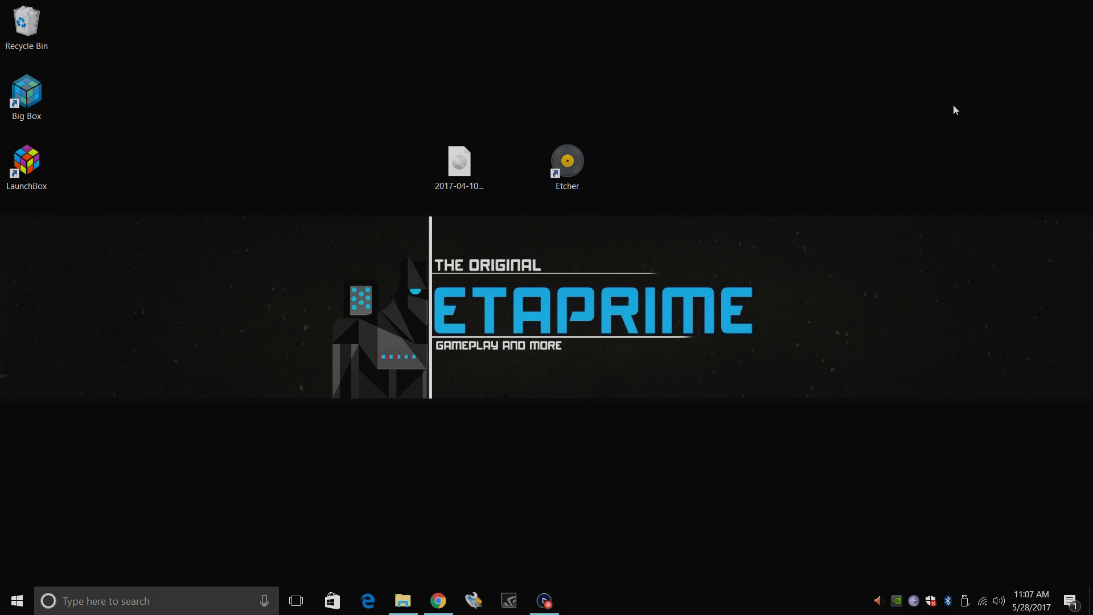
Launch Etcher and choose the 2017-04-10-raspbian-jessie.img image to flash.
click(567, 166)
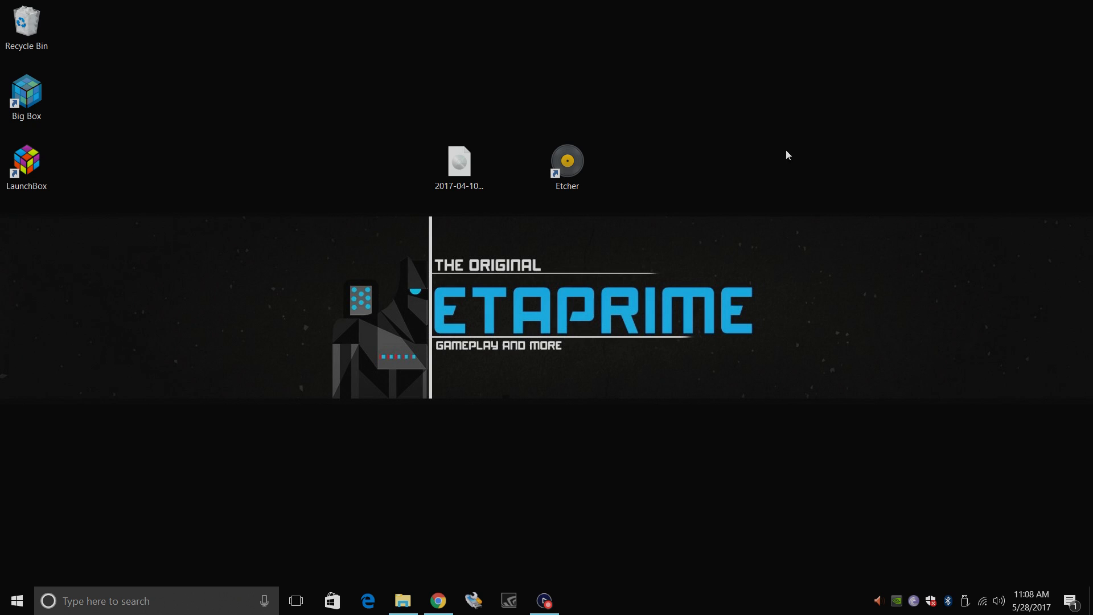
mouse_move(484, 501)
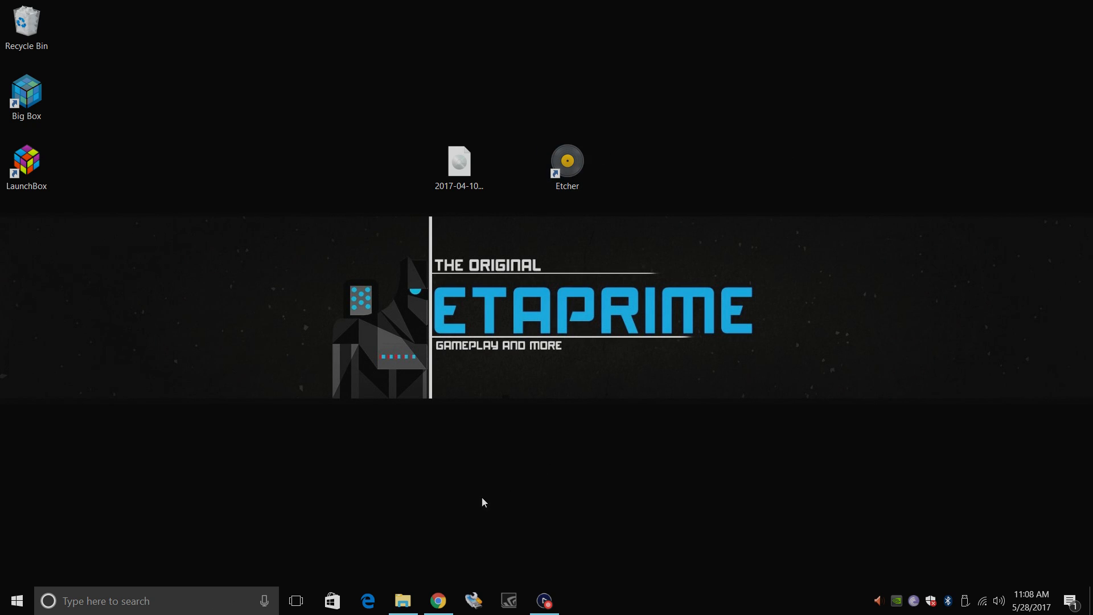
click(401, 600)
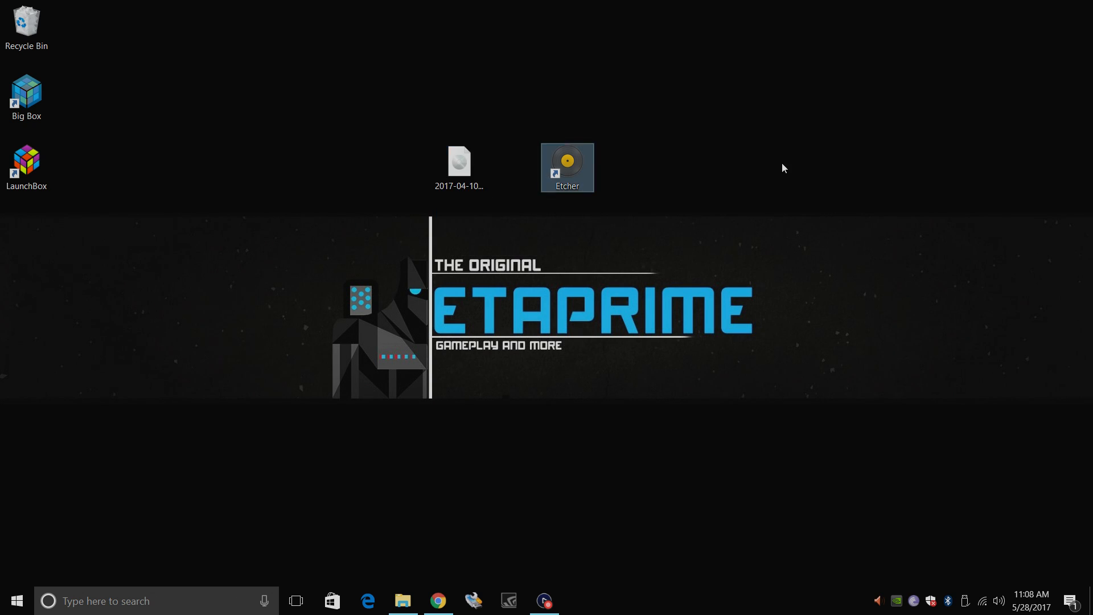
double_click(566, 168)
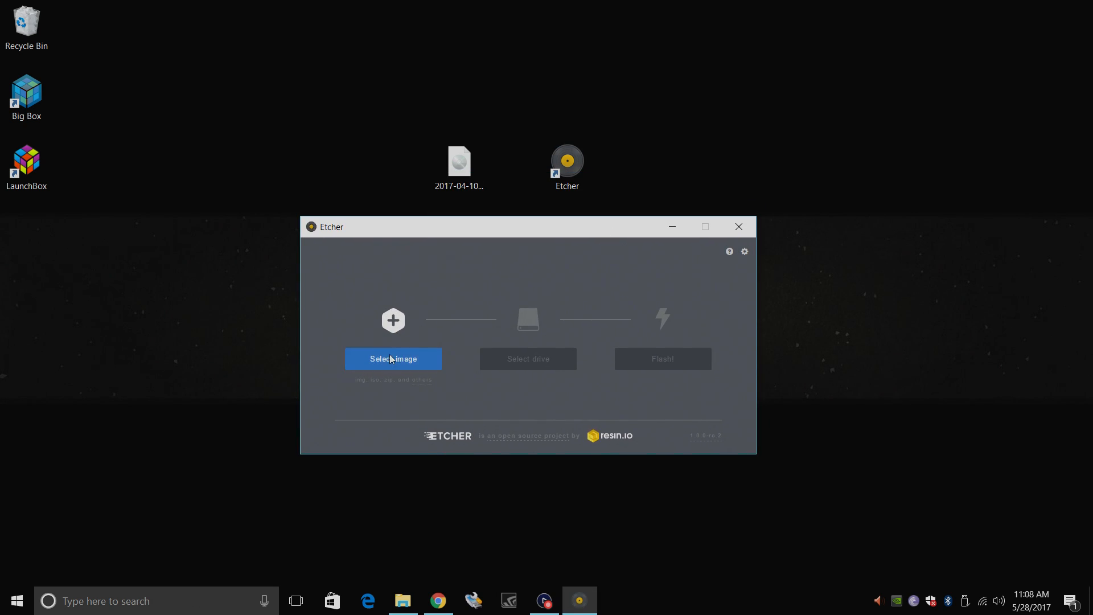
click(393, 358)
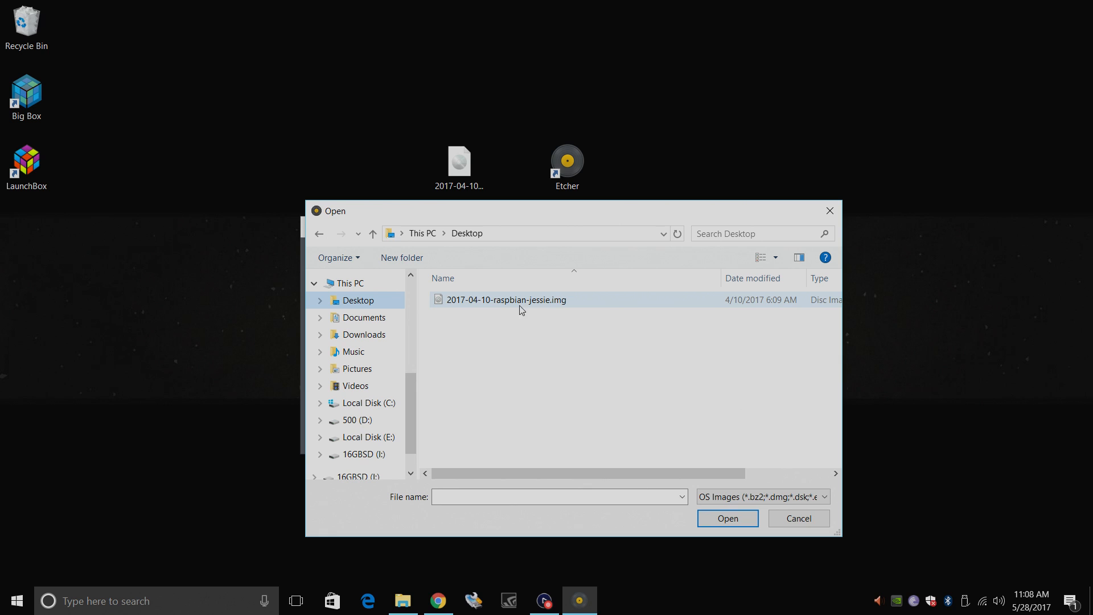
mouse_move(561, 303)
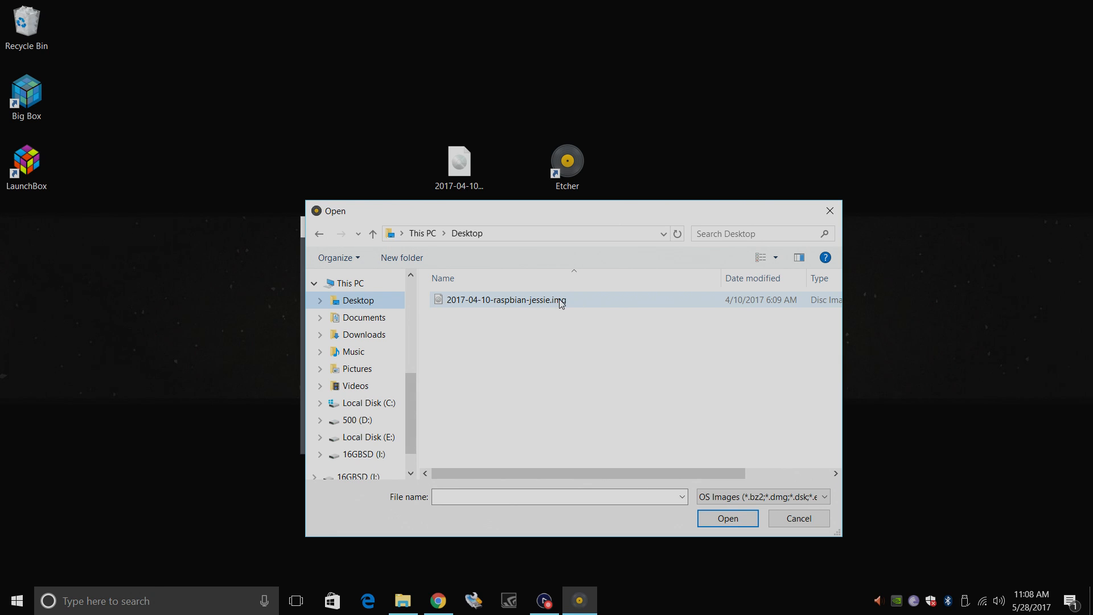
click(796, 518)
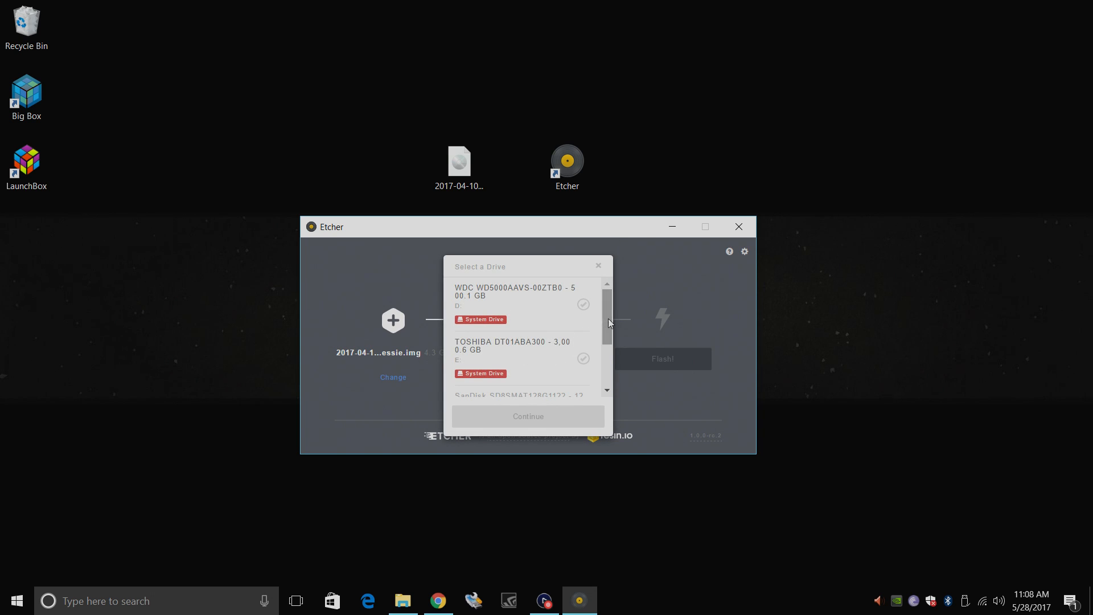
Target the 16 GB USB mass storage drive and start flashing the image.
scroll(down, 3)
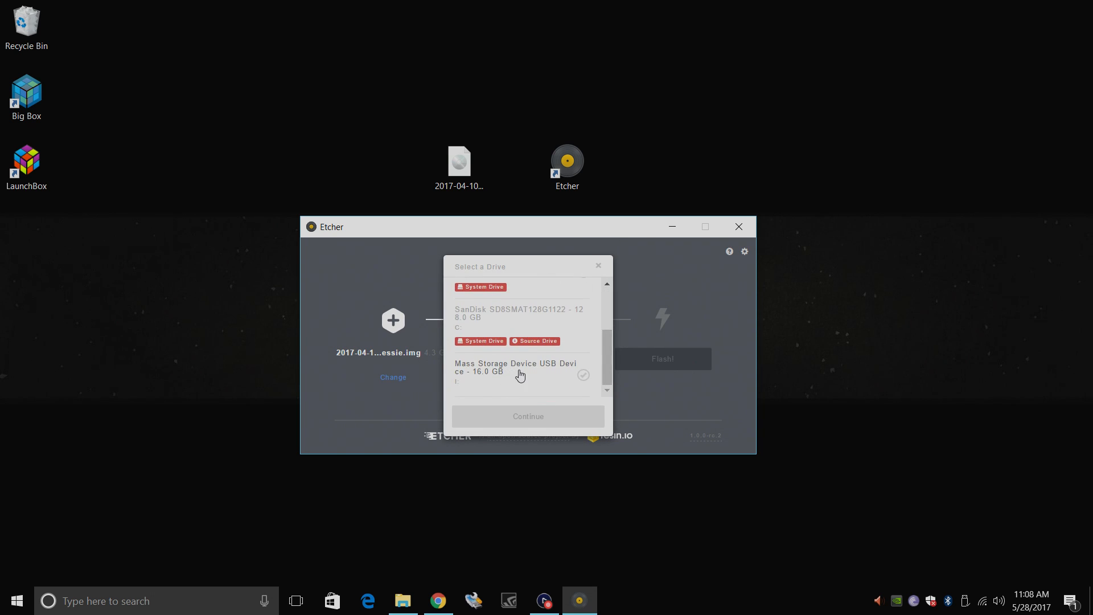
click(515, 367)
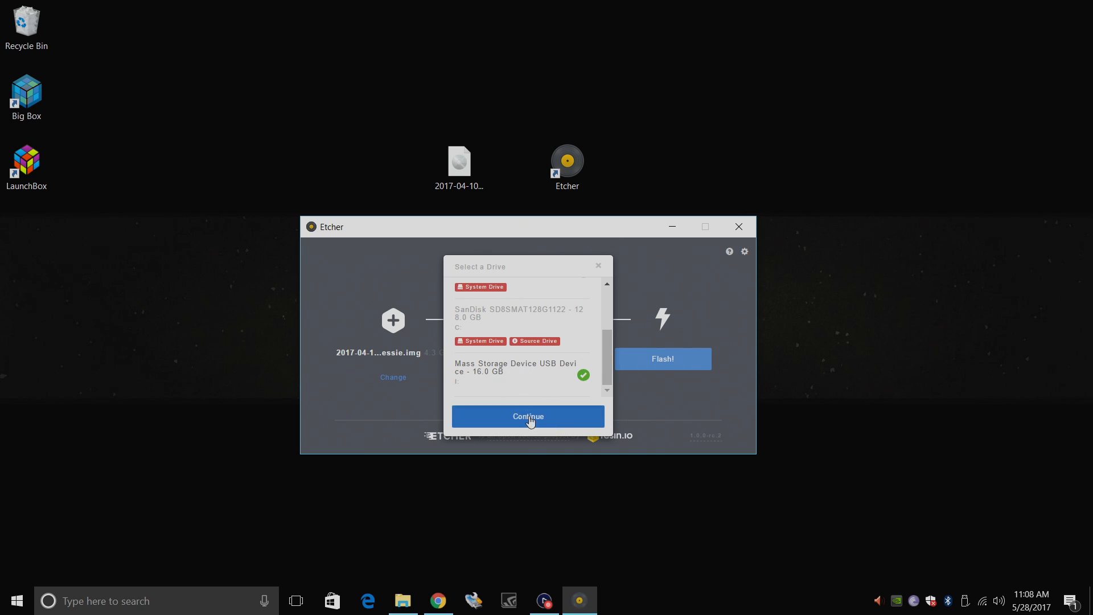
click(527, 416)
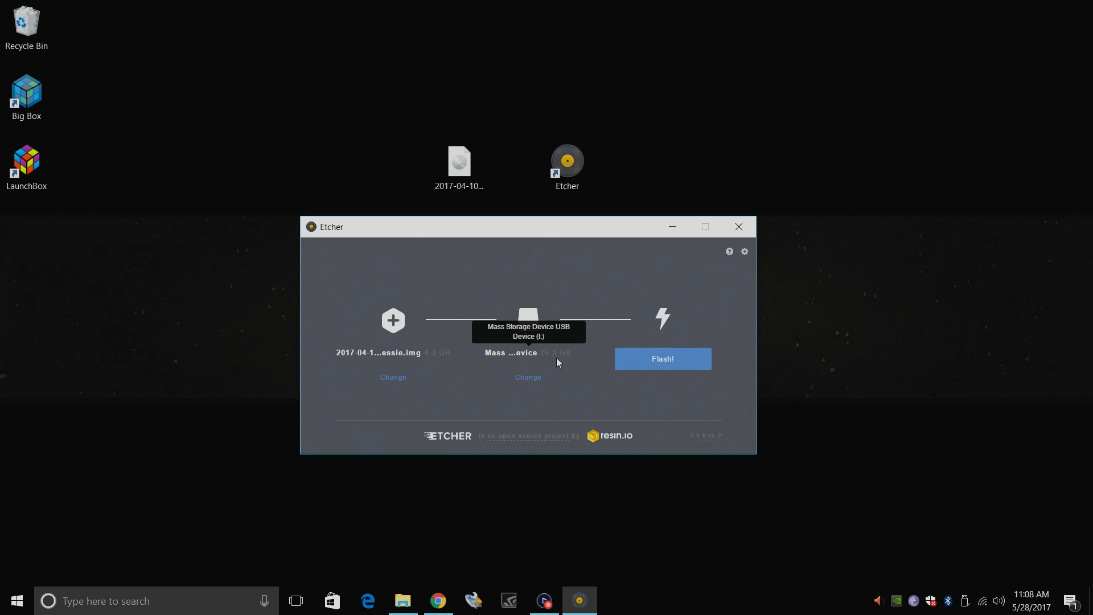
click(661, 358)
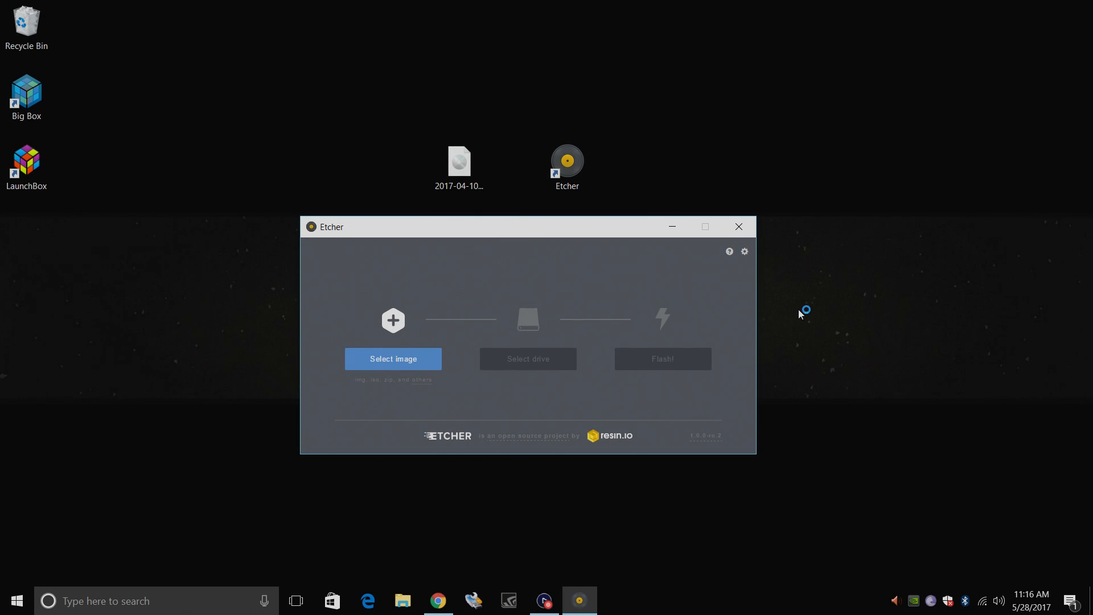
mouse_move(799, 314)
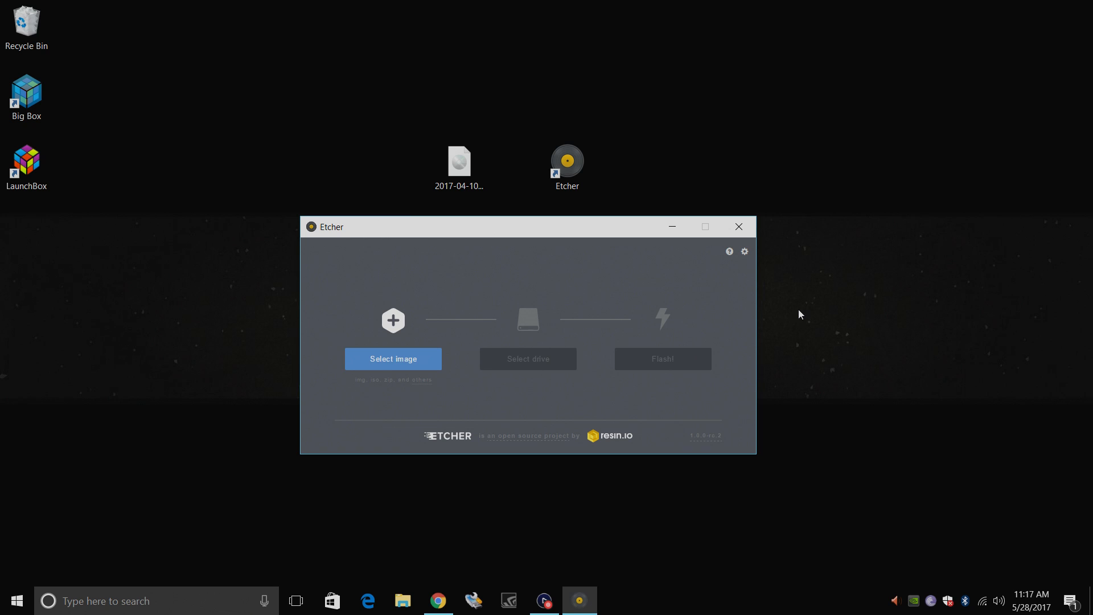
mouse_move(752, 310)
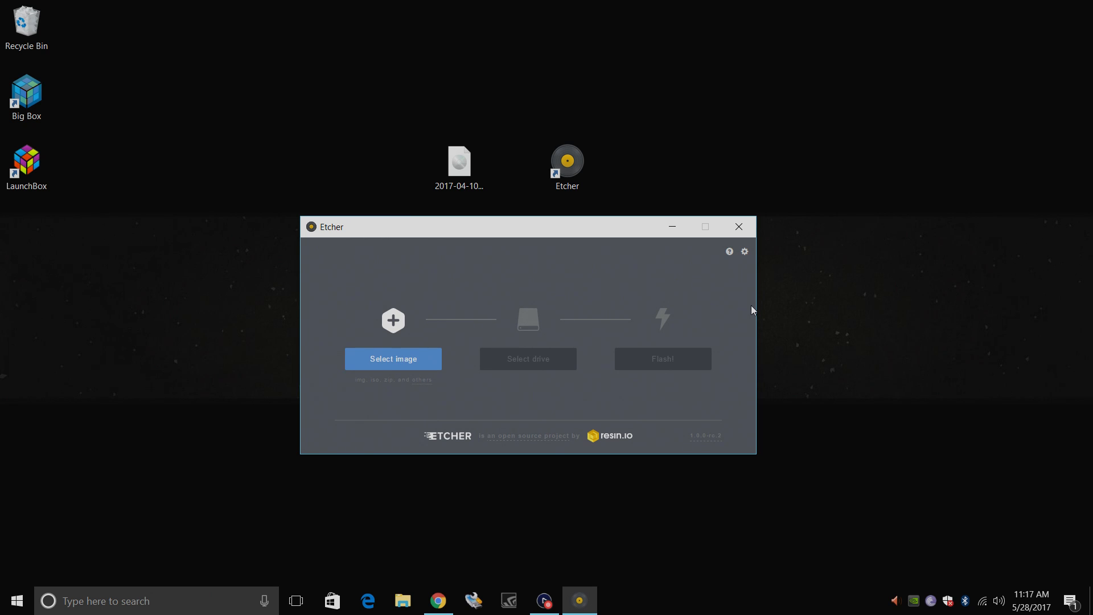
mouse_move(517, 358)
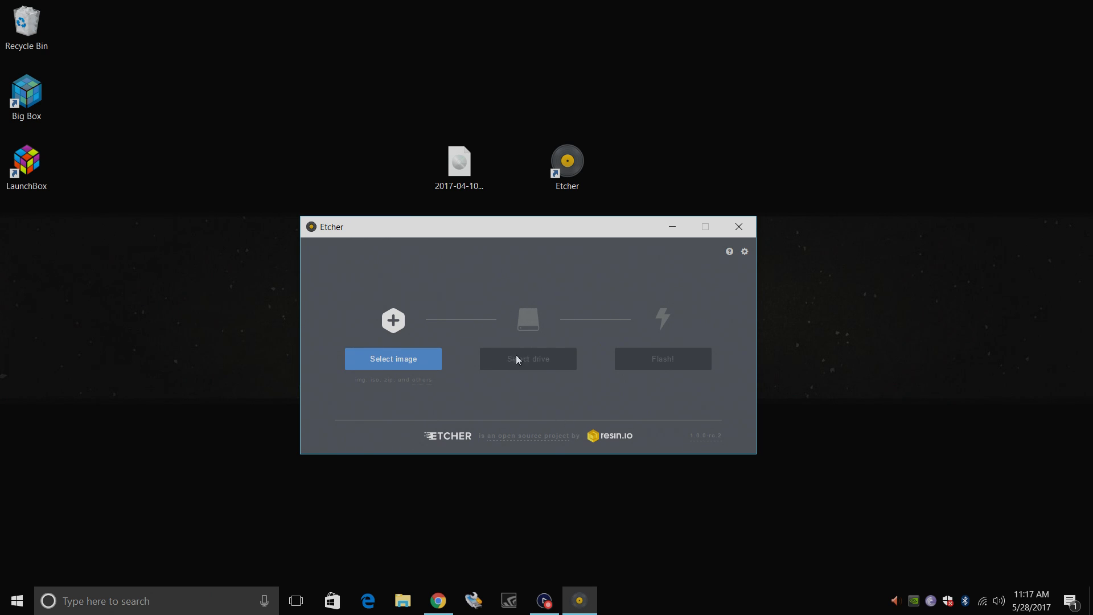
mouse_move(535, 352)
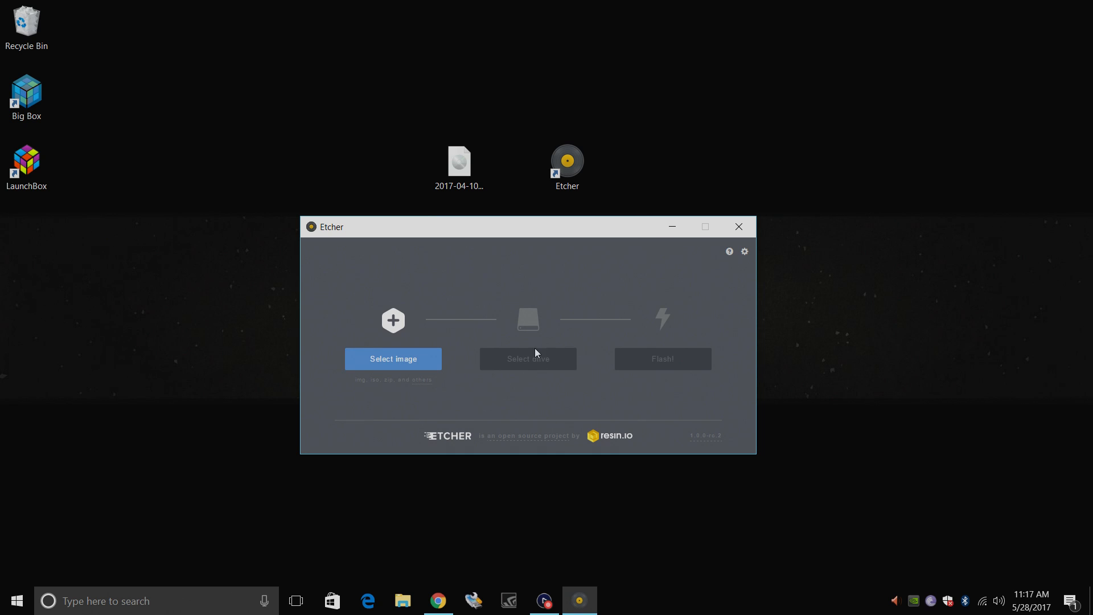
mouse_move(723, 295)
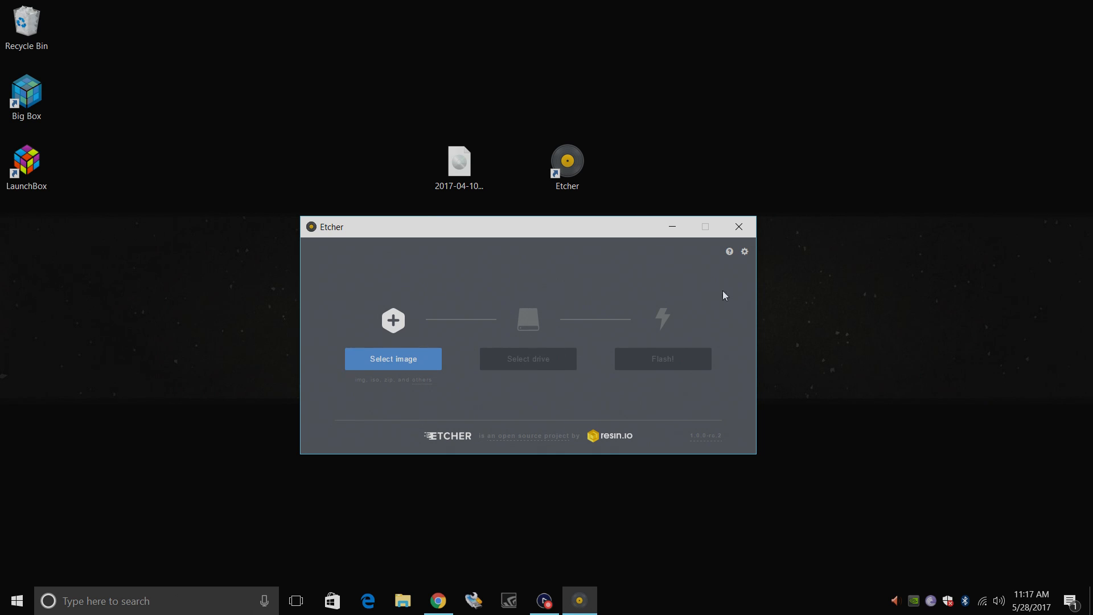
Check in Etcher's settings that Unsafe mode is enabled under Advanced.
click(743, 251)
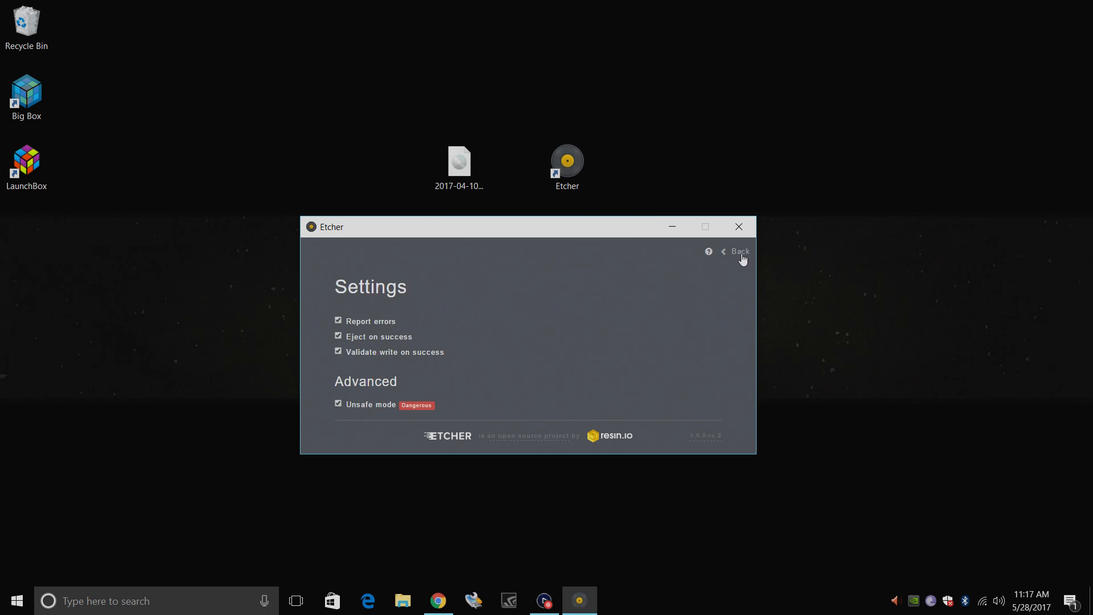
mouse_move(368, 411)
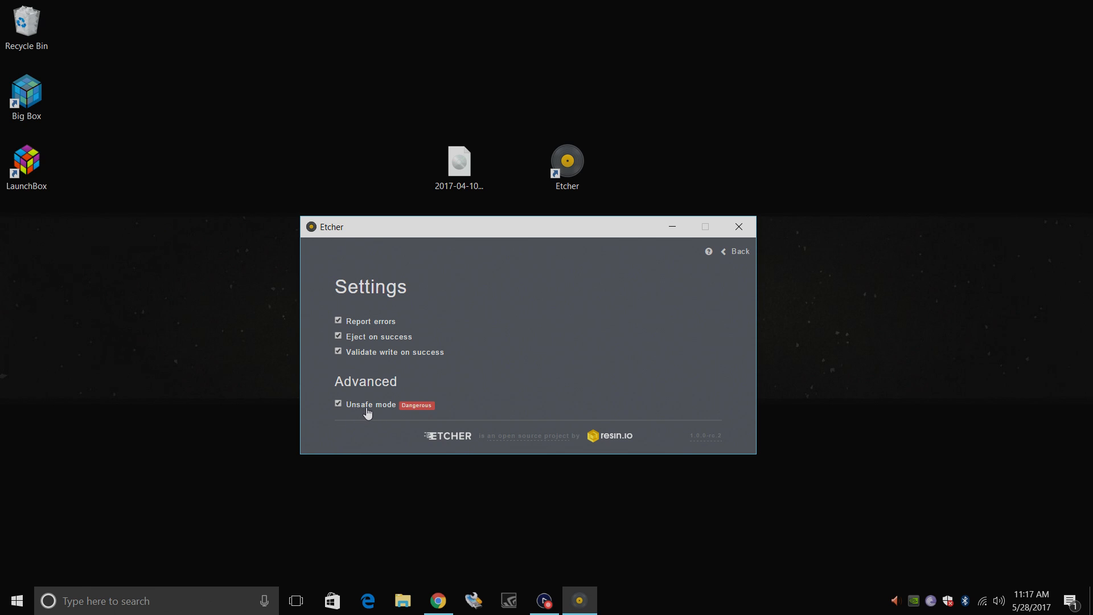
mouse_move(400, 407)
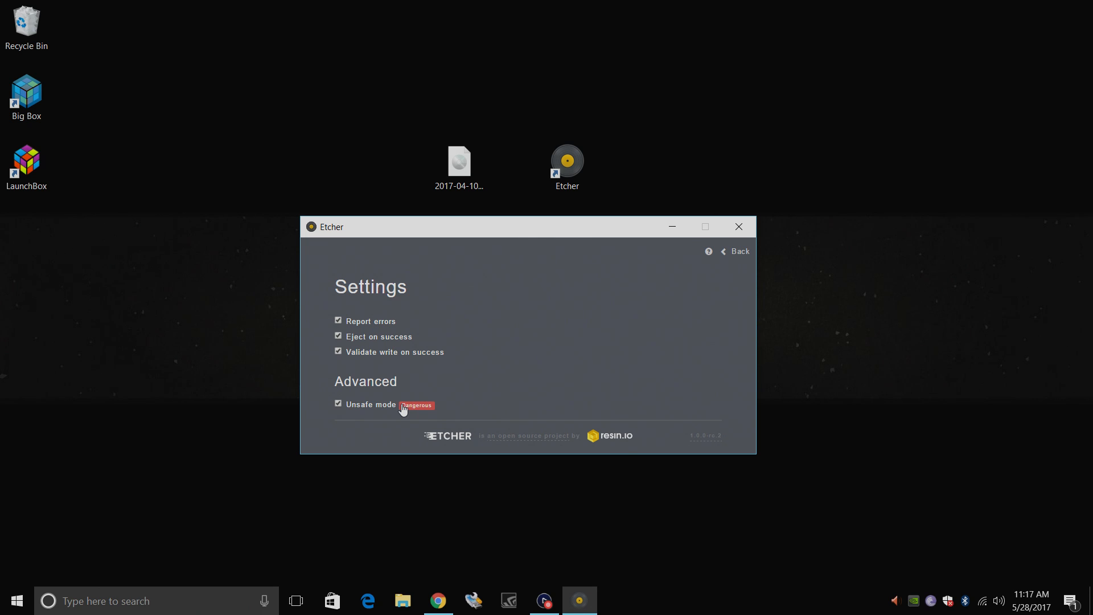
click(736, 252)
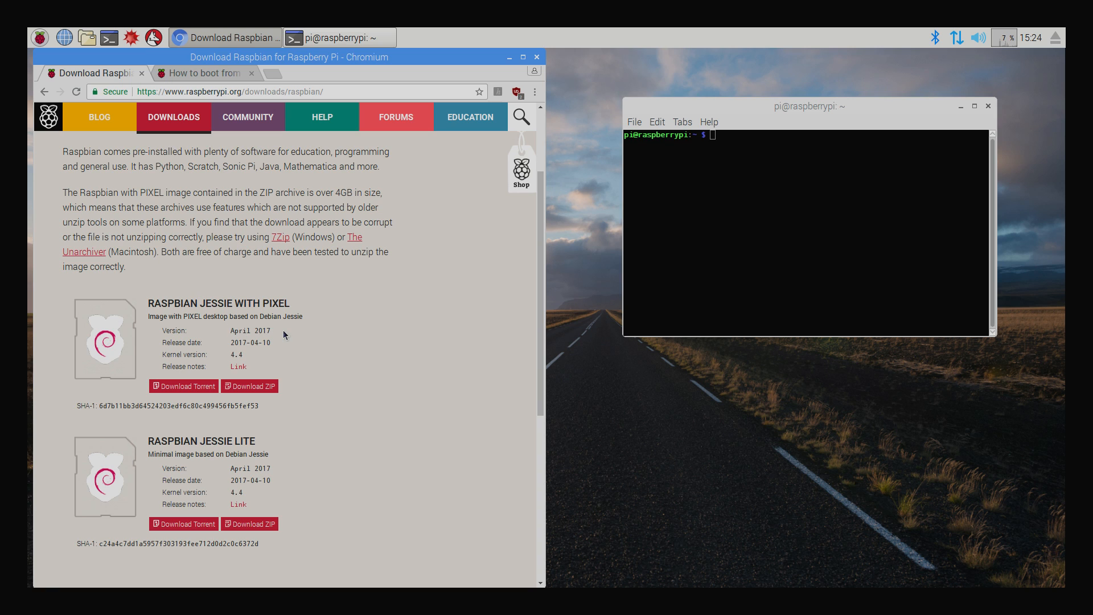
mouse_move(333, 390)
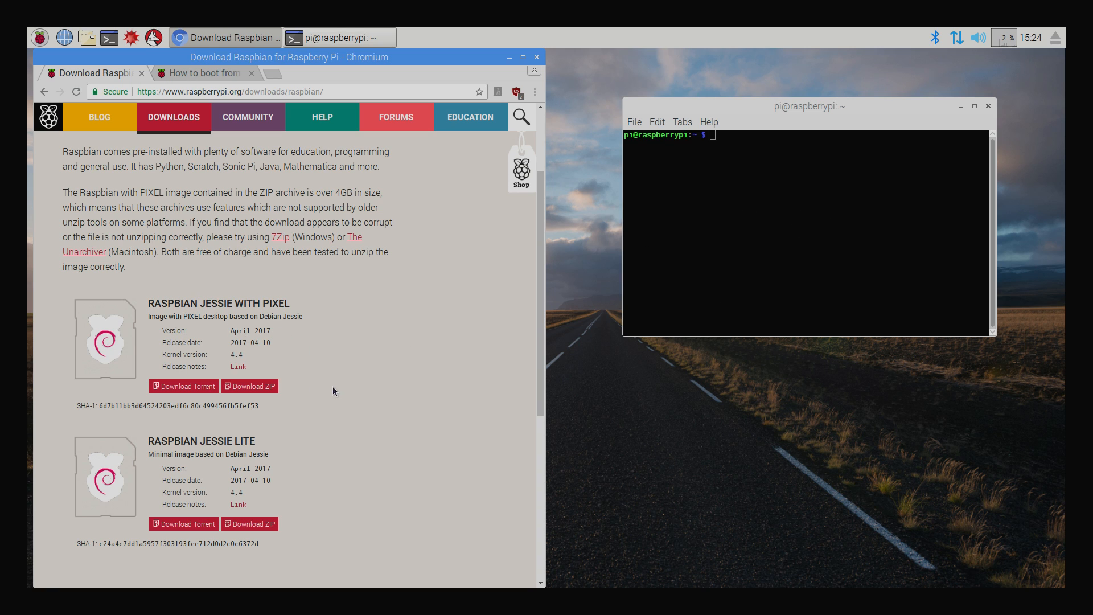
Navigate Chromium to the Raspberry Pi guide on booting a Pi 3 from USB.
click(203, 73)
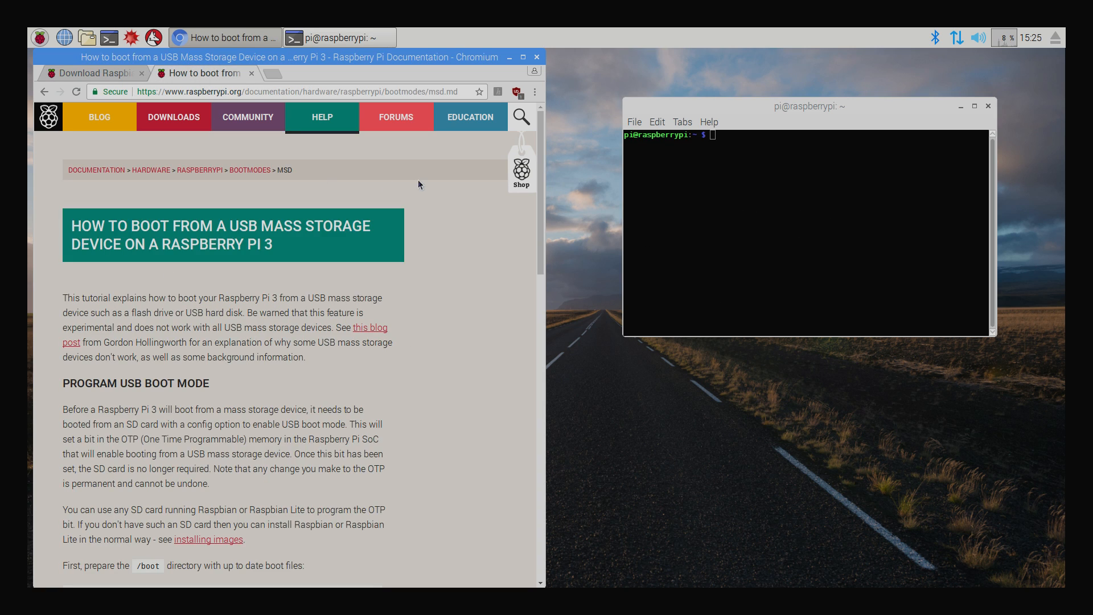
mouse_move(430, 321)
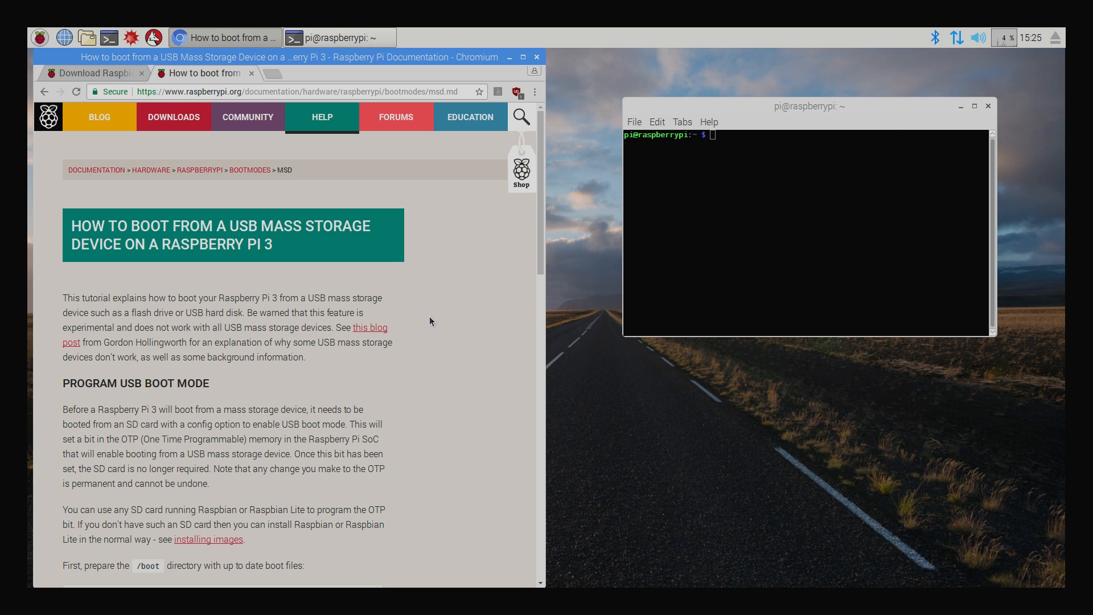
mouse_move(95, 237)
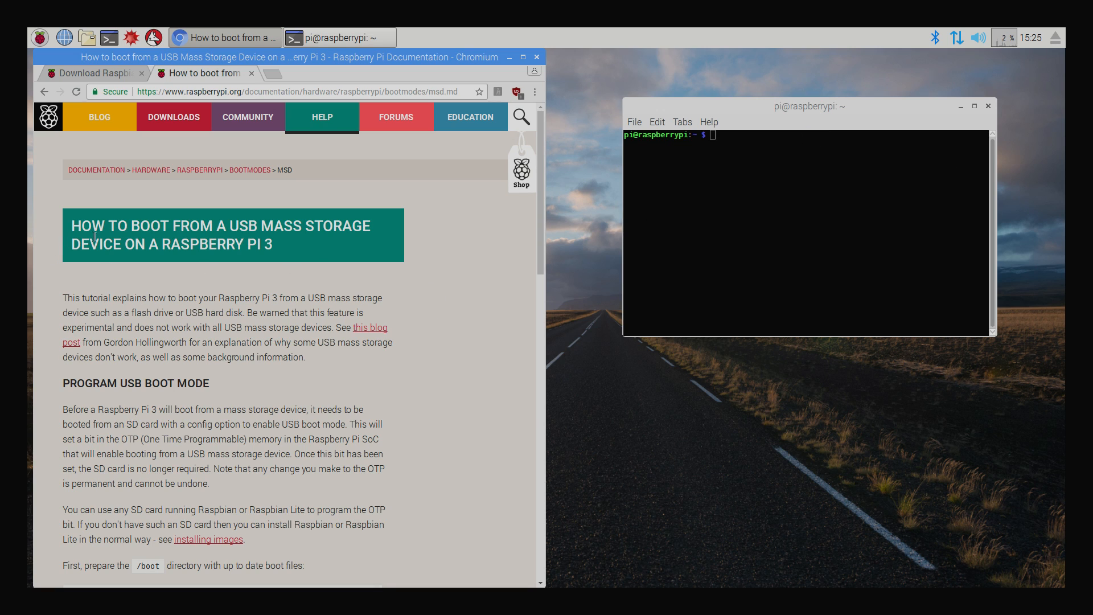
mouse_move(458, 296)
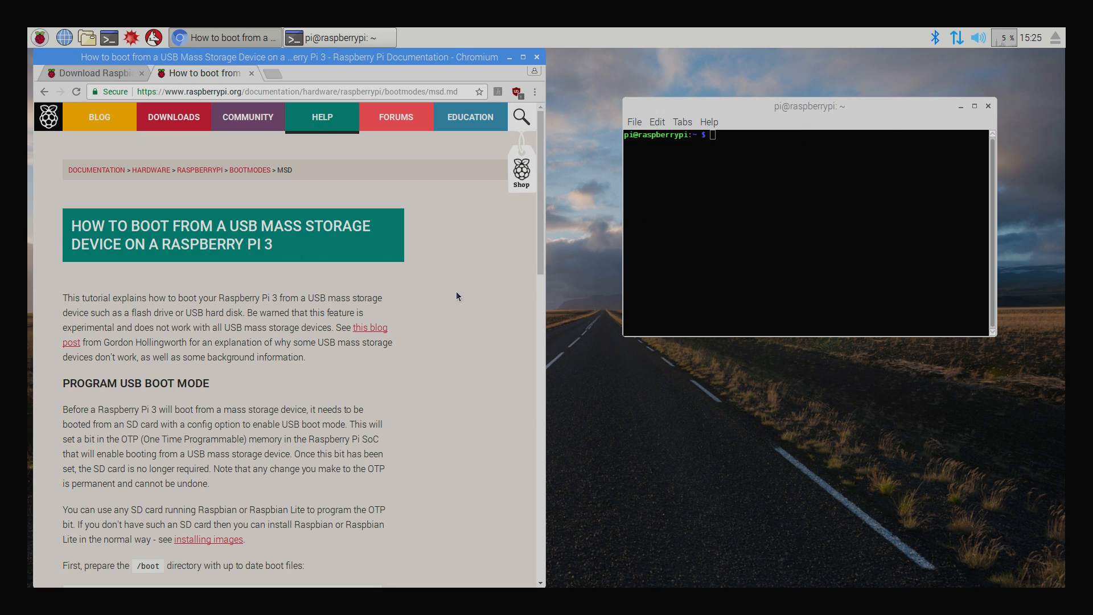
Scroll the USB boot guide down to the Program USB Boot Mode commands.
scroll(down, 3)
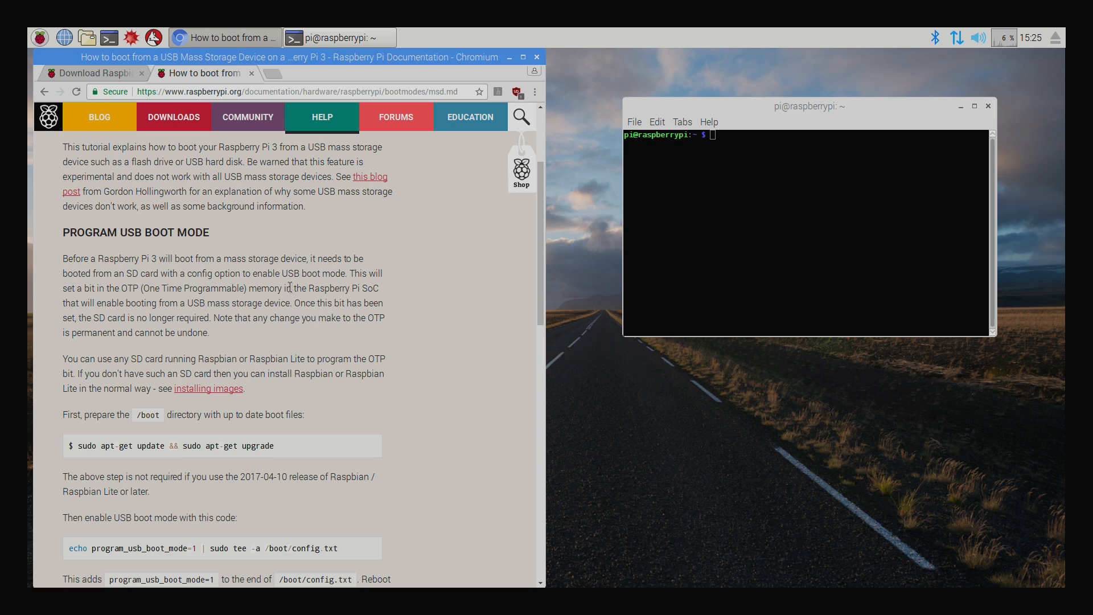
scroll(down, 3)
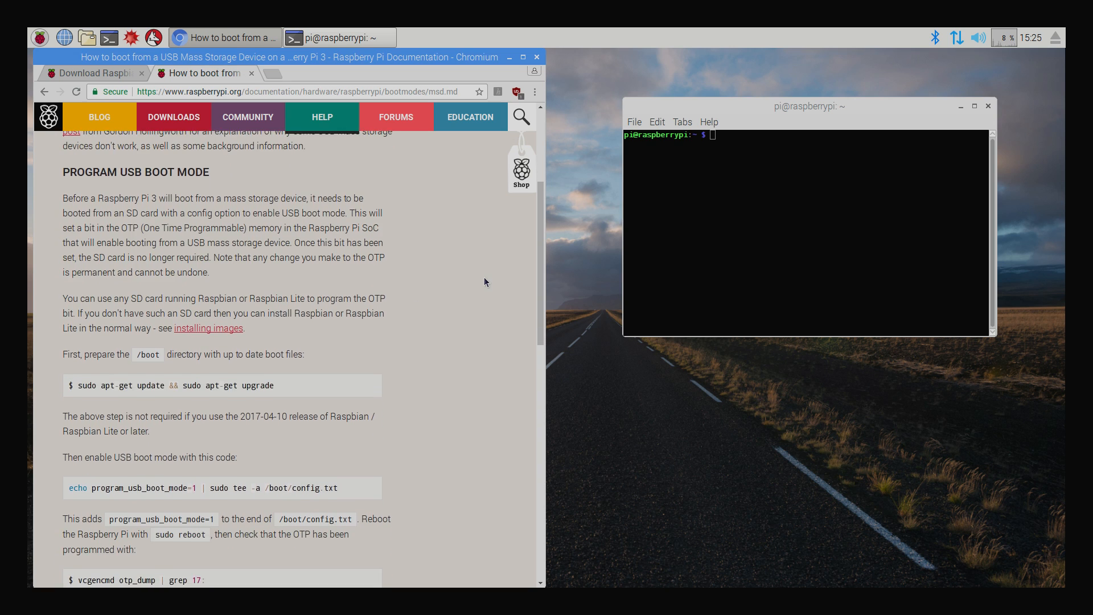
scroll(down, 3)
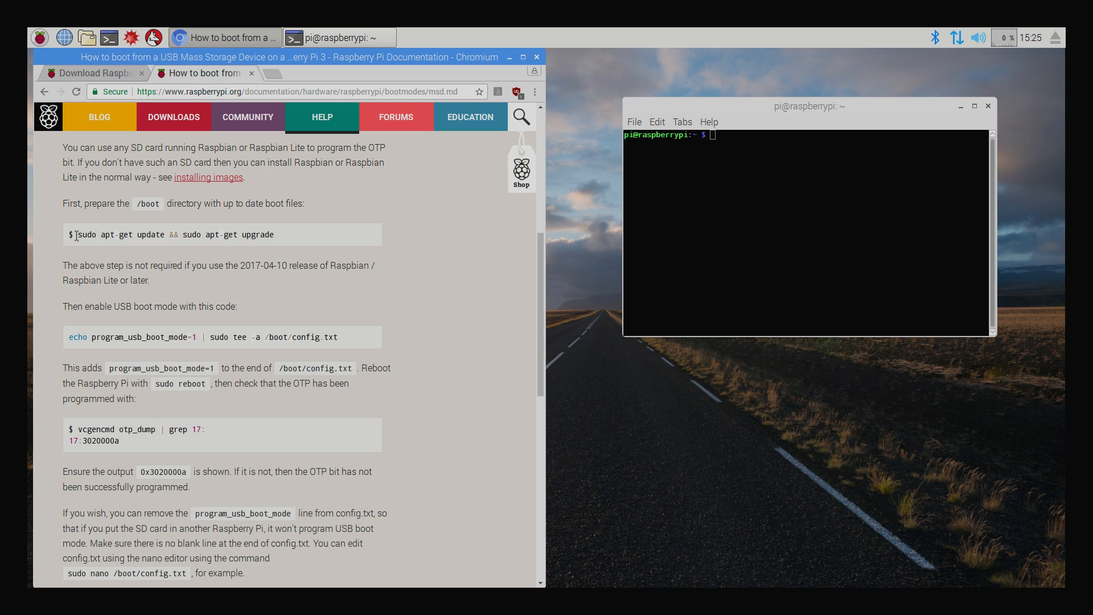
mouse_move(299, 229)
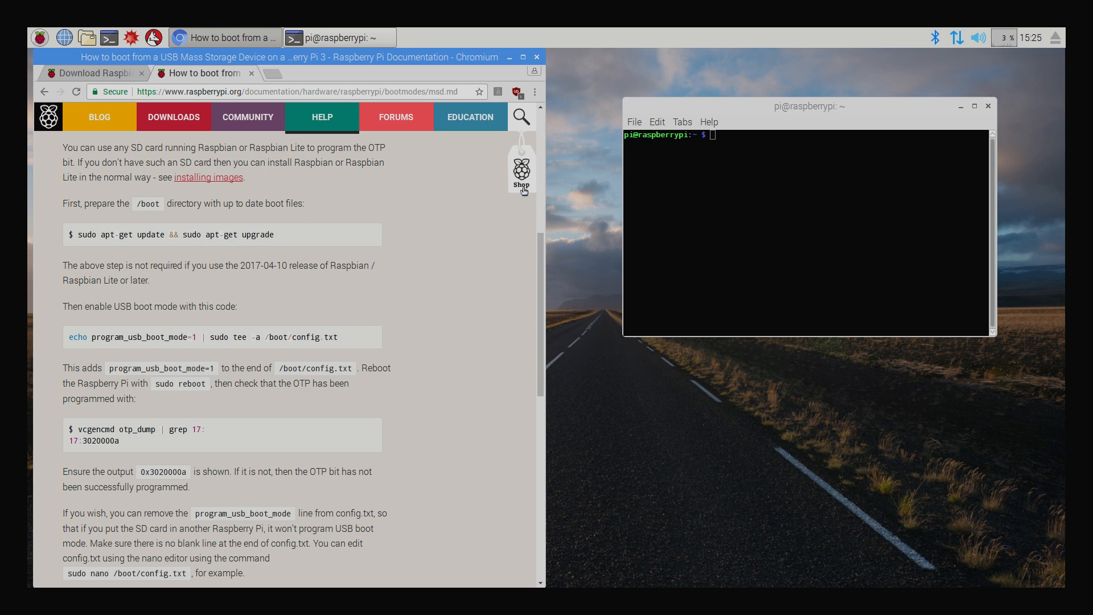
scroll(down, 3)
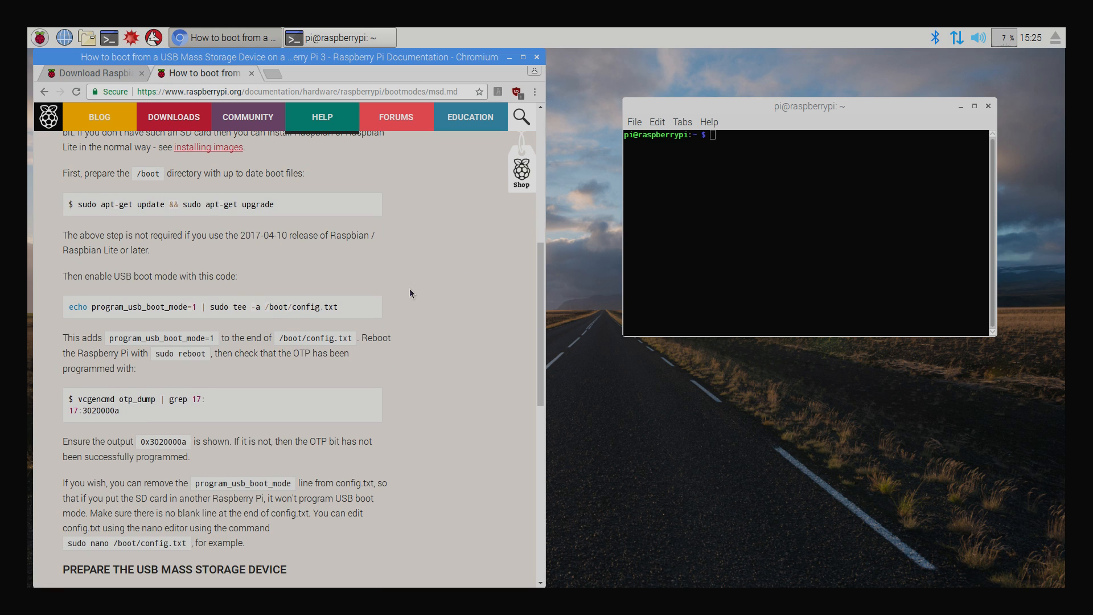
Copy the echo program_usb_boot_mode=1 | sudo tee -a /boot/config.txt command and run it in LXTerminal.
drag(68, 306, 337, 306)
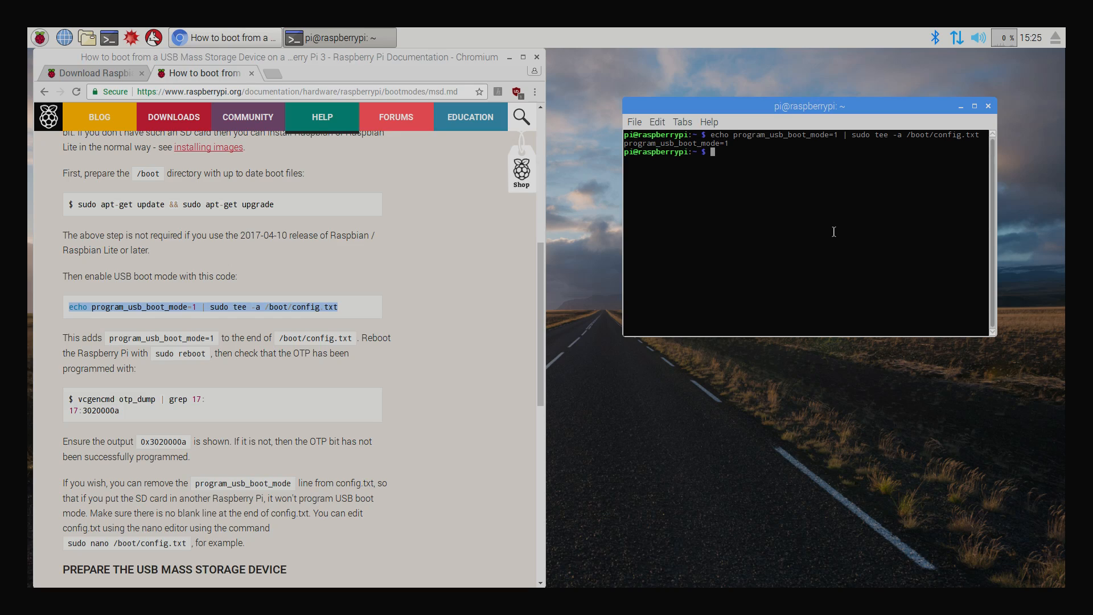
mouse_move(377, 306)
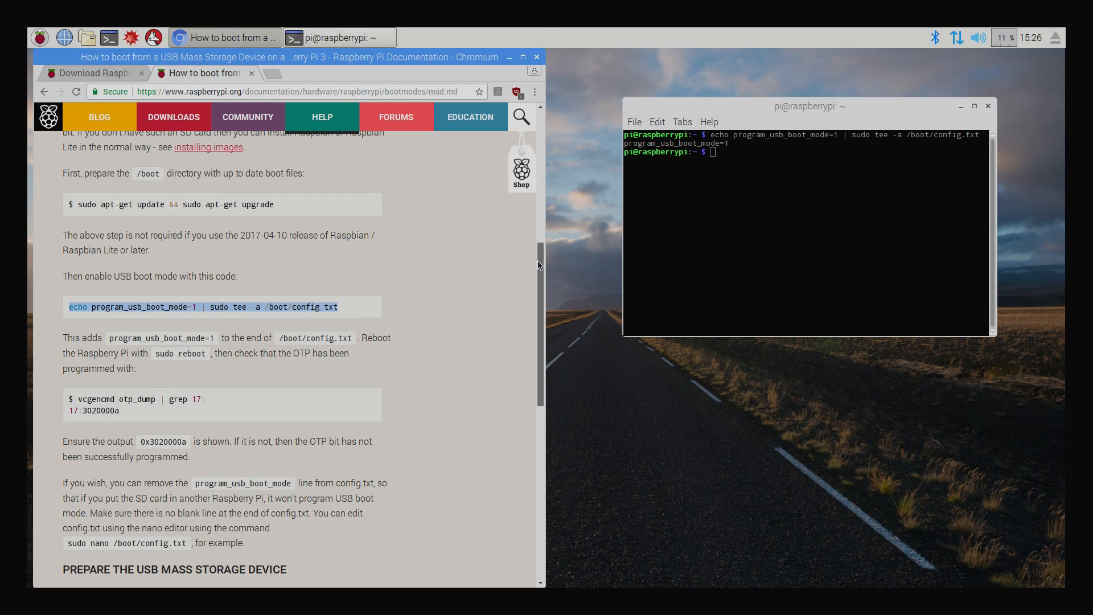
scroll(down, 3)
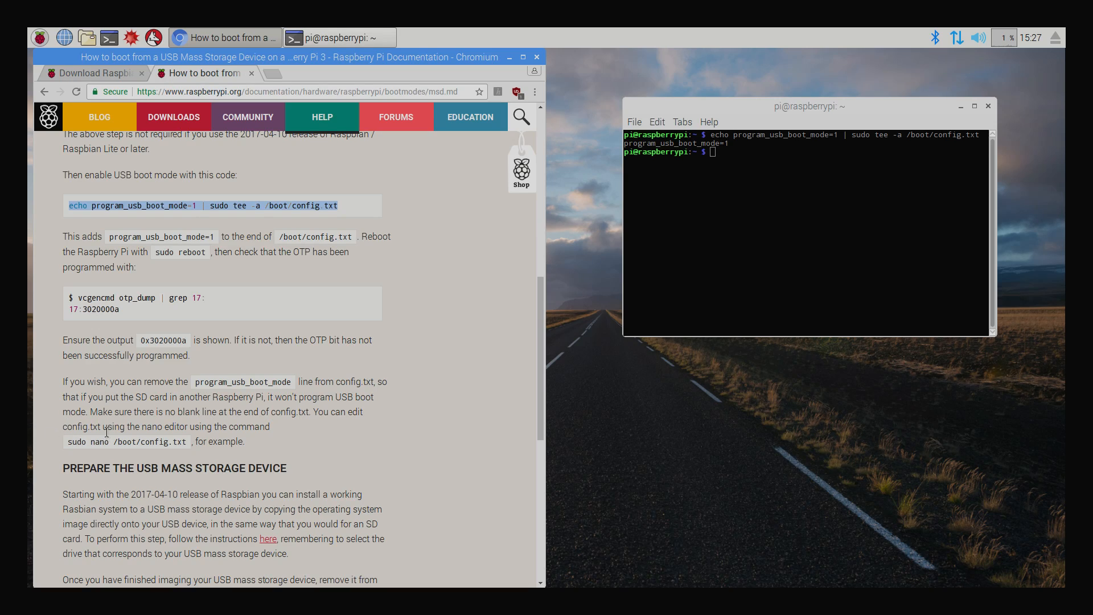
mouse_move(115, 451)
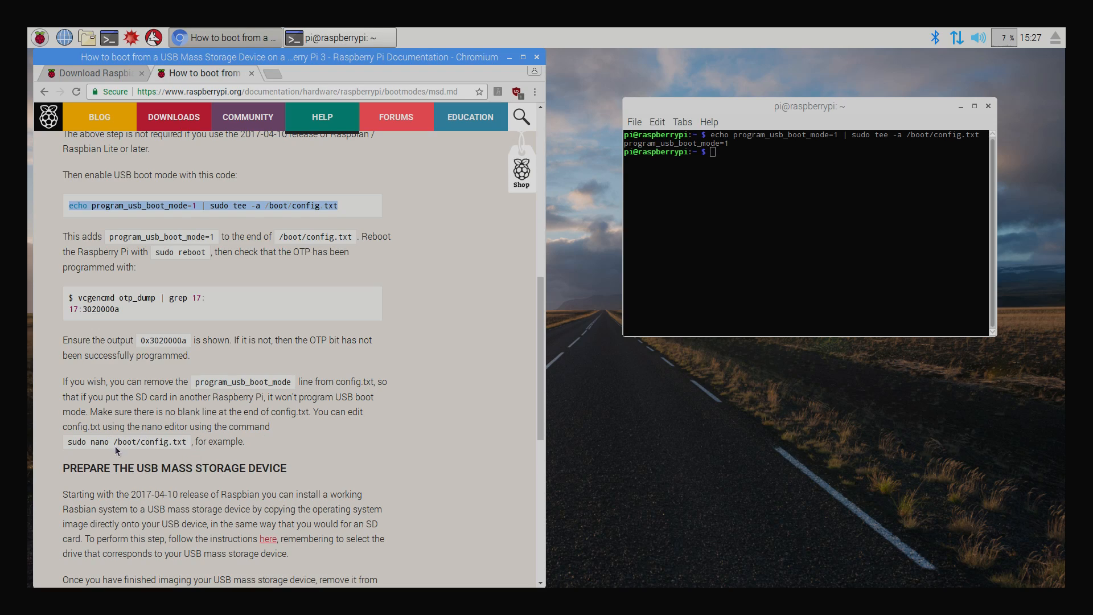
mouse_move(167, 442)
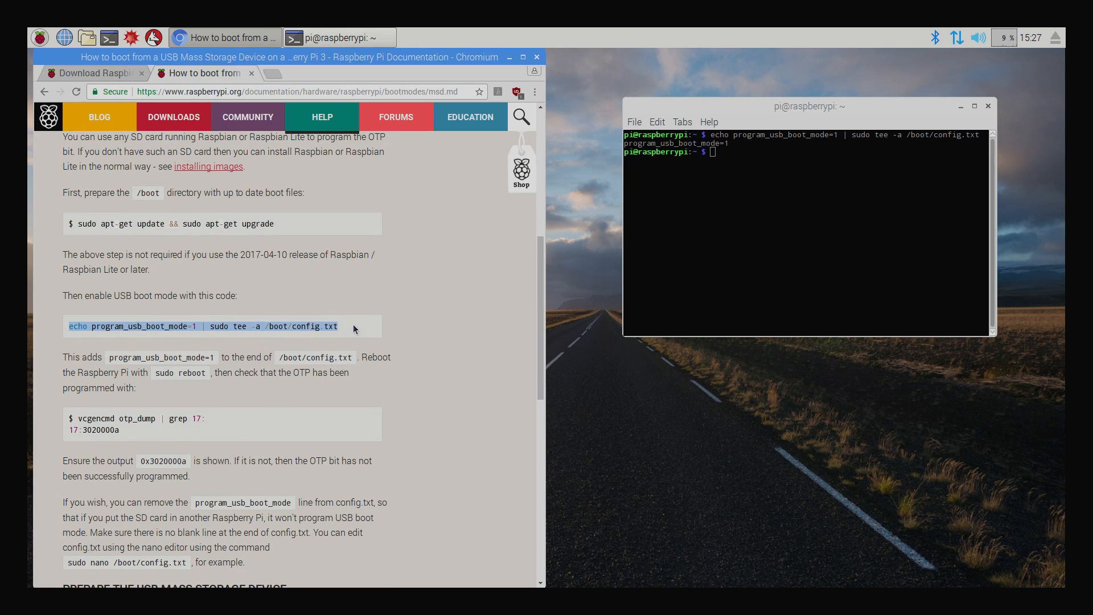
mouse_move(459, 274)
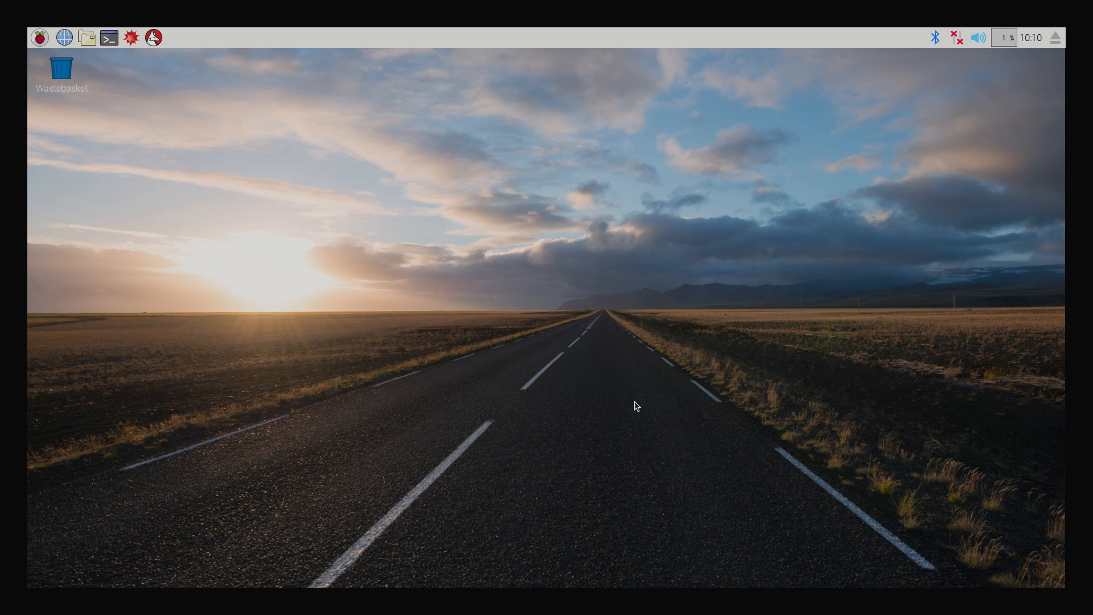
mouse_move(265, 118)
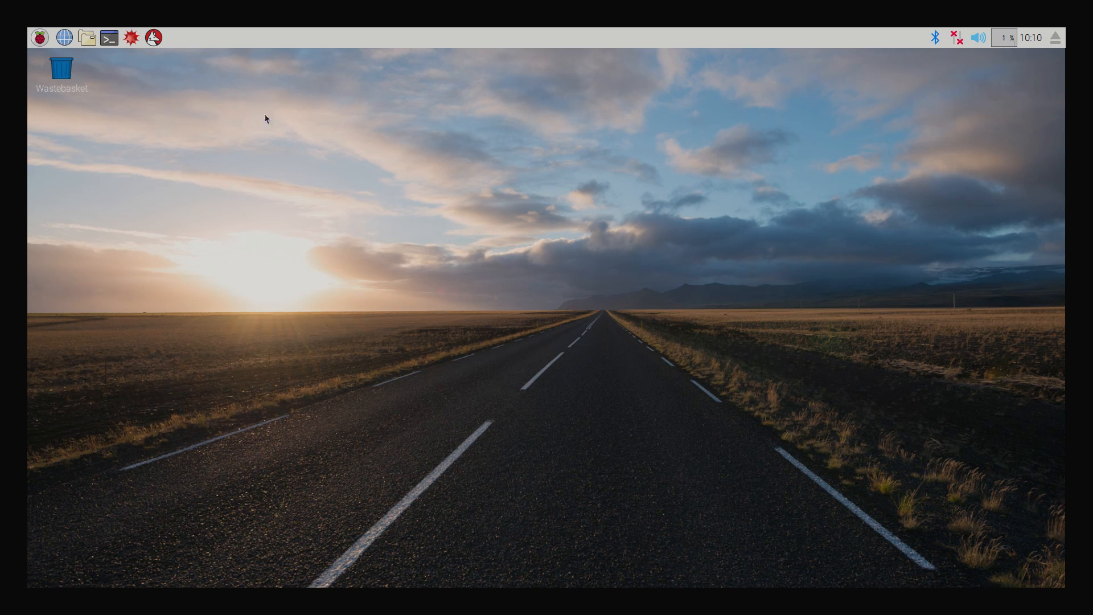
click(86, 37)
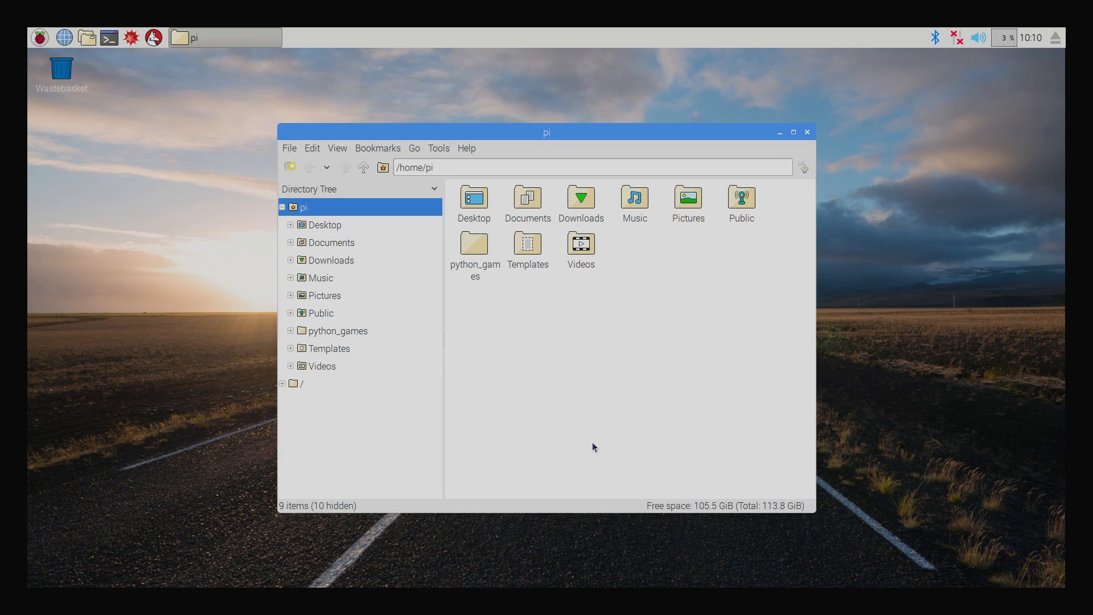
mouse_move(718, 512)
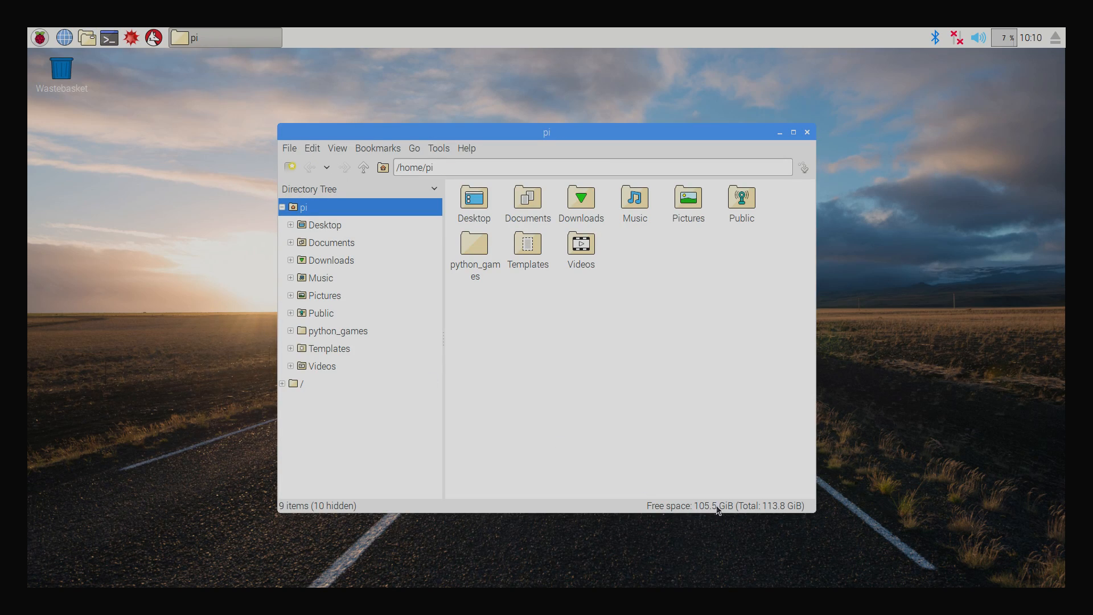
mouse_move(739, 535)
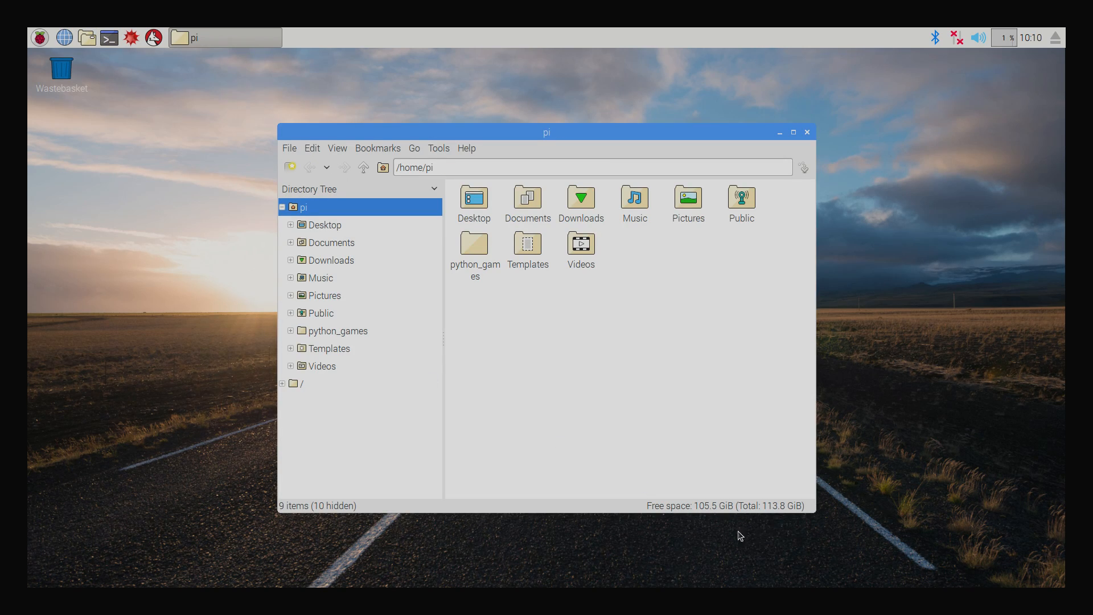
mouse_move(802, 527)
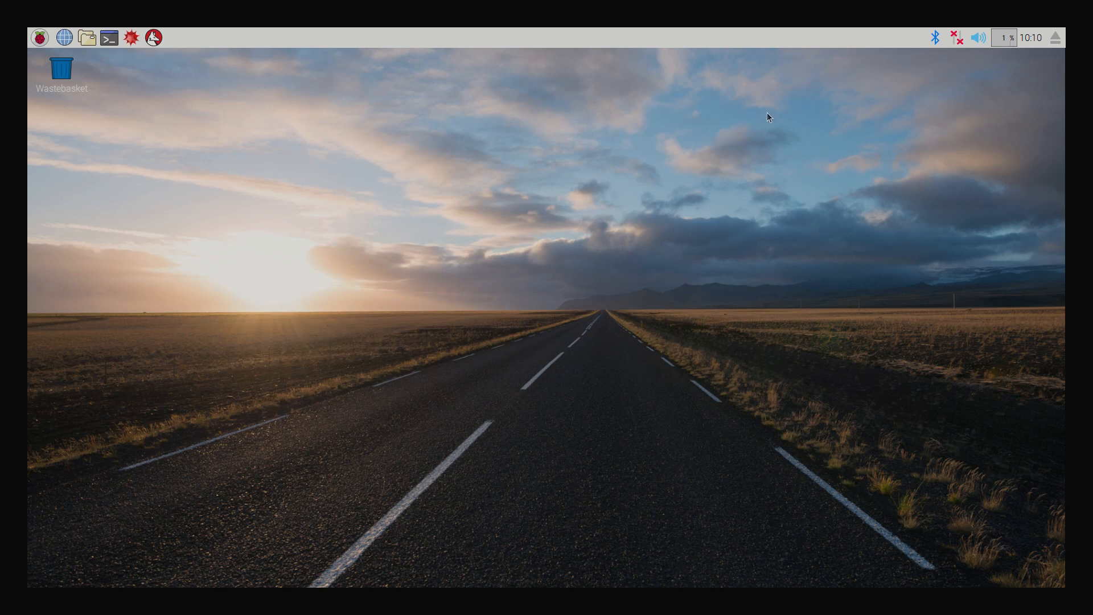
mouse_move(504, 160)
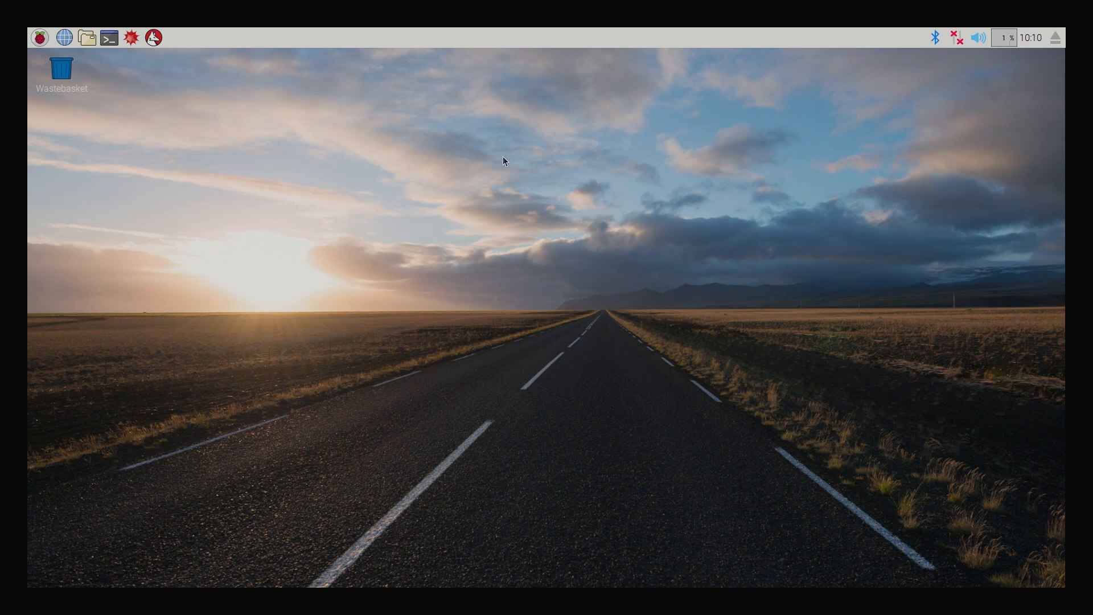